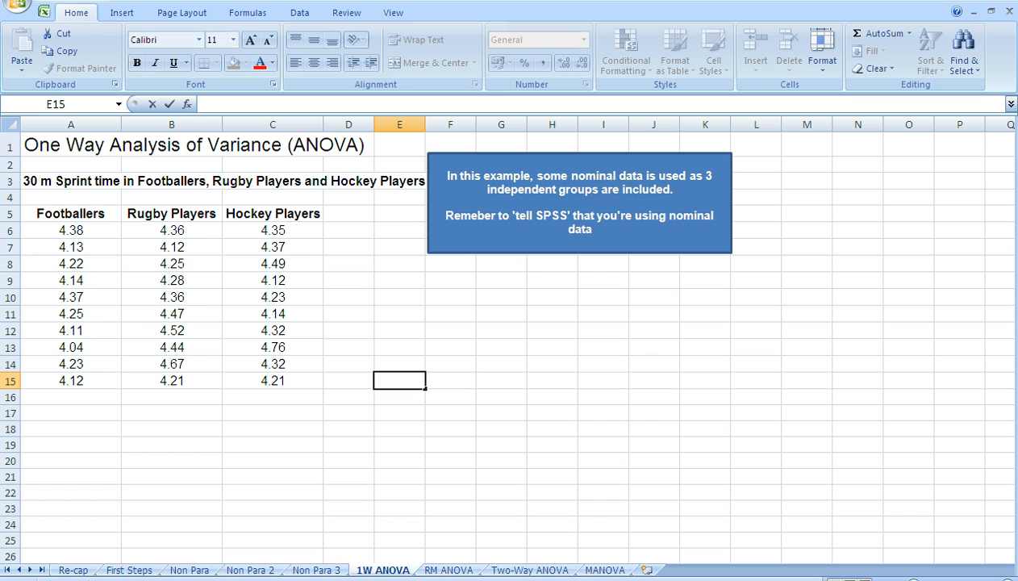
# In Variable View, set Sport's measure to Nominal and SprintTime's to Scale, then return to Data View
pyautogui.click(399, 380)
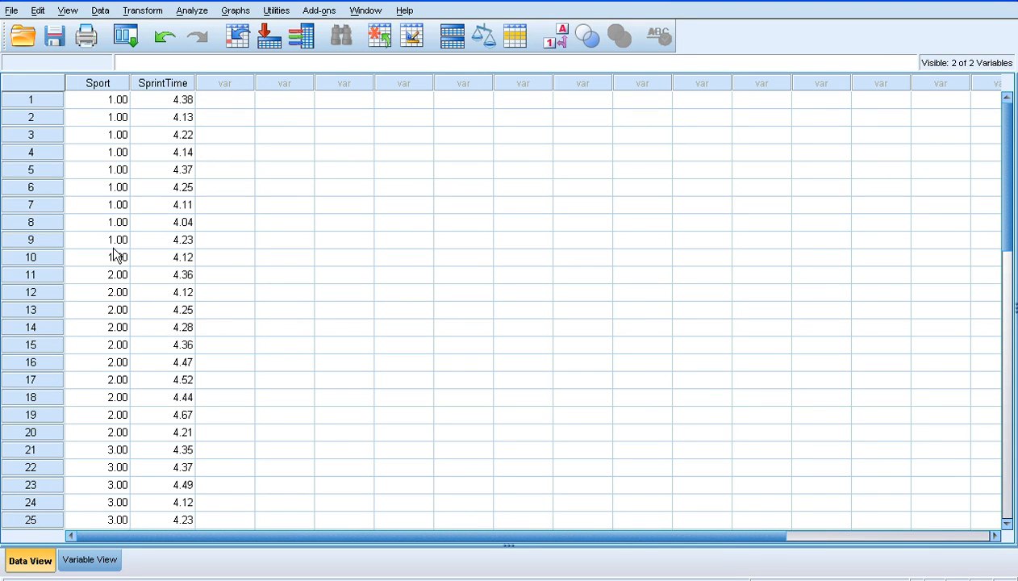
pyautogui.moveTo(113, 275)
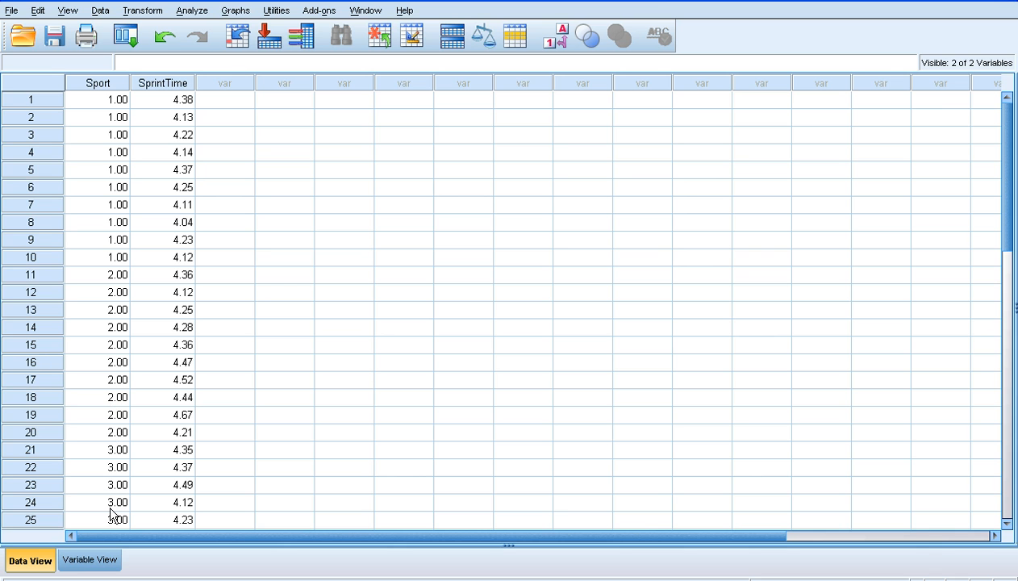
pyautogui.moveTo(102, 151)
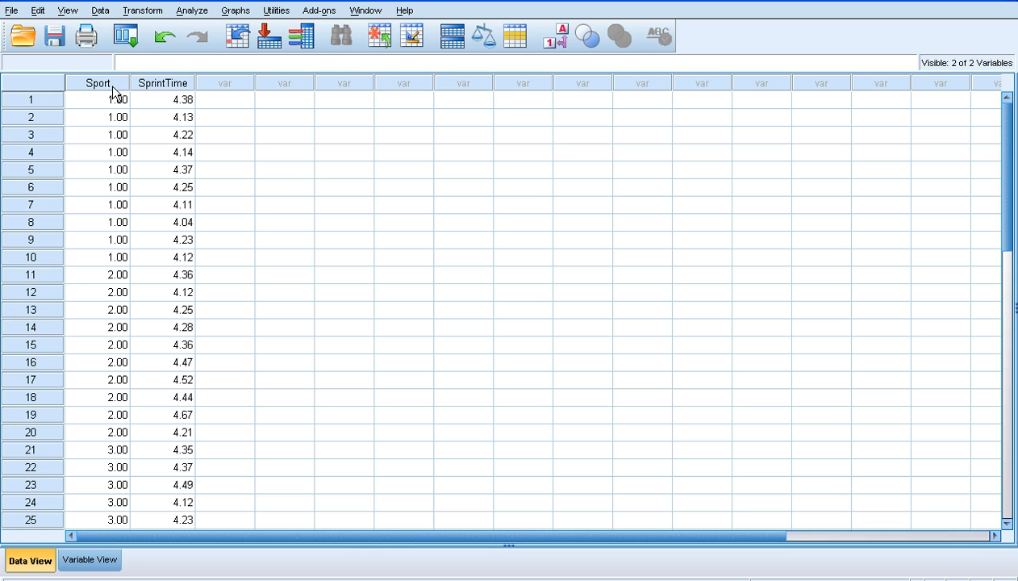
pyautogui.moveTo(164, 91)
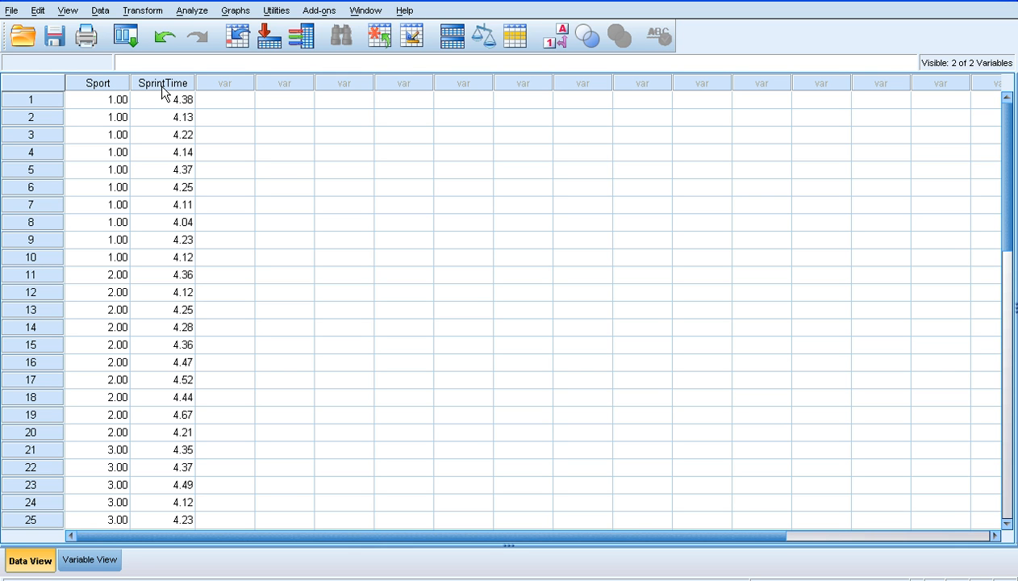
pyautogui.moveTo(171, 257)
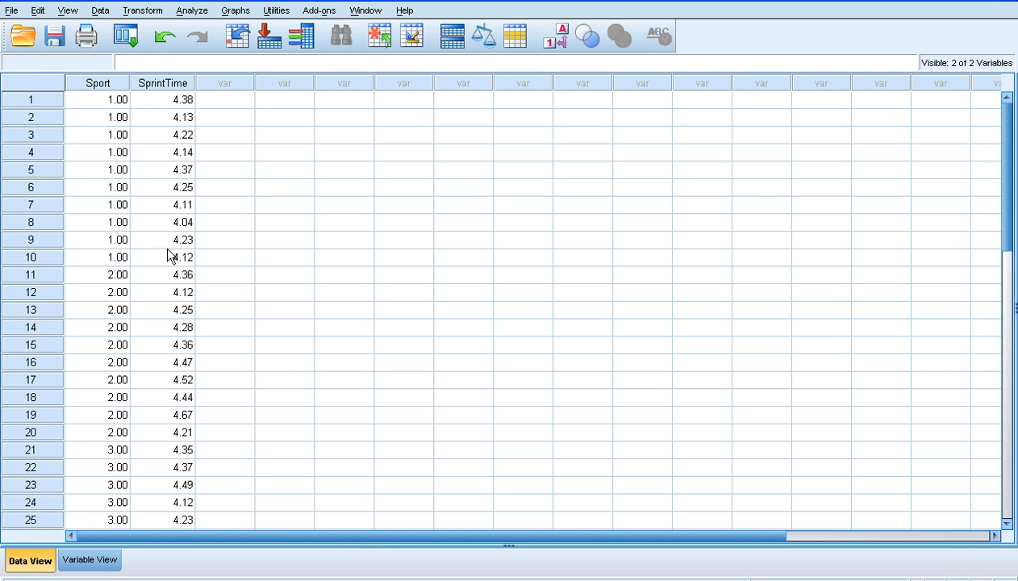
pyautogui.moveTo(165, 116)
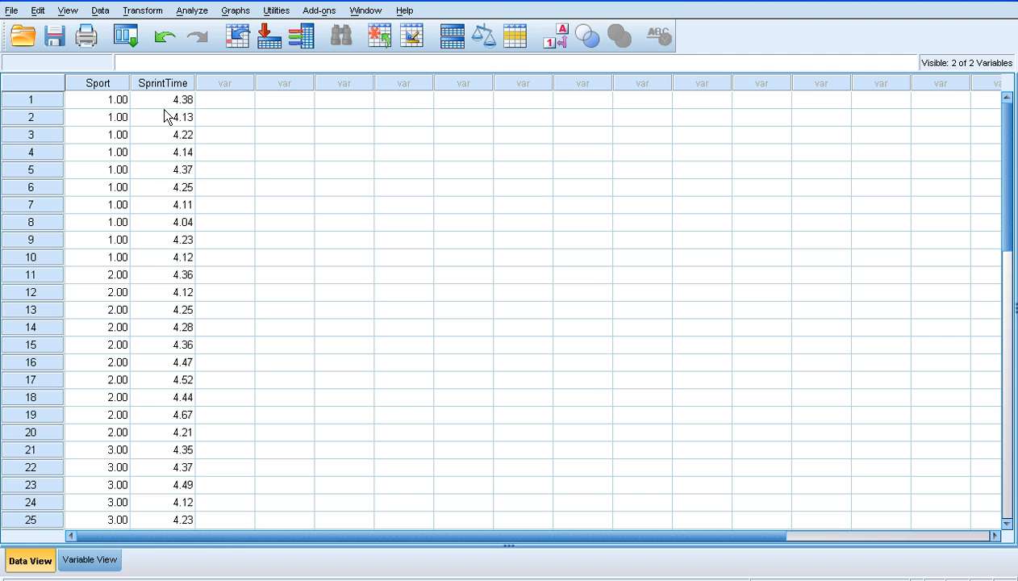
pyautogui.click(89, 559)
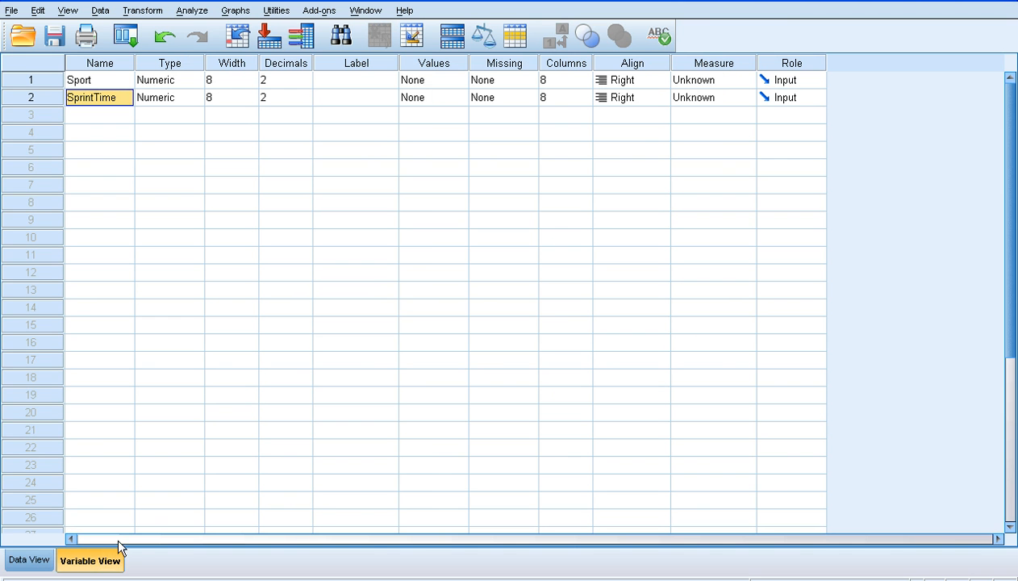
pyautogui.moveTo(723, 89)
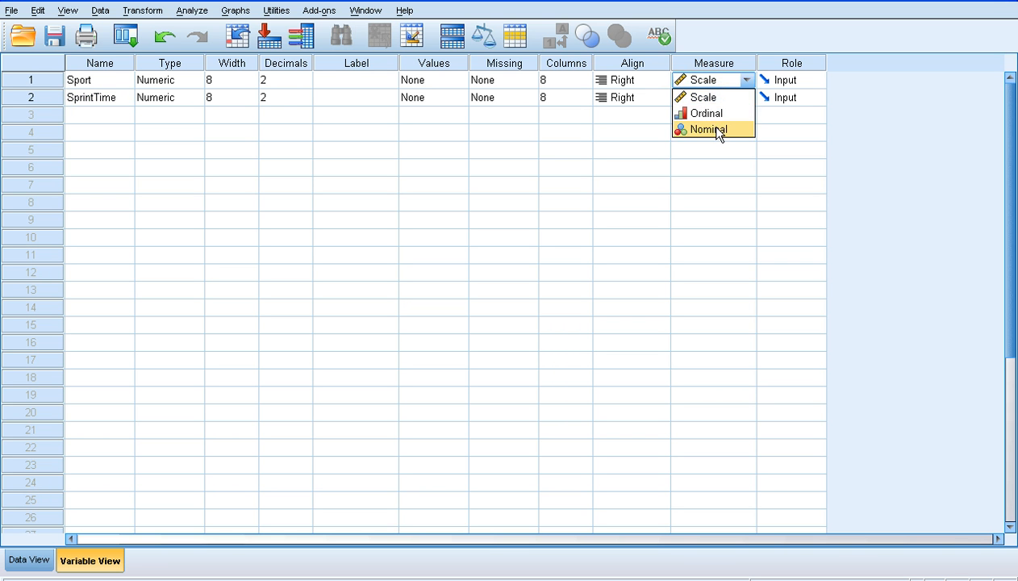
pyautogui.click(707, 130)
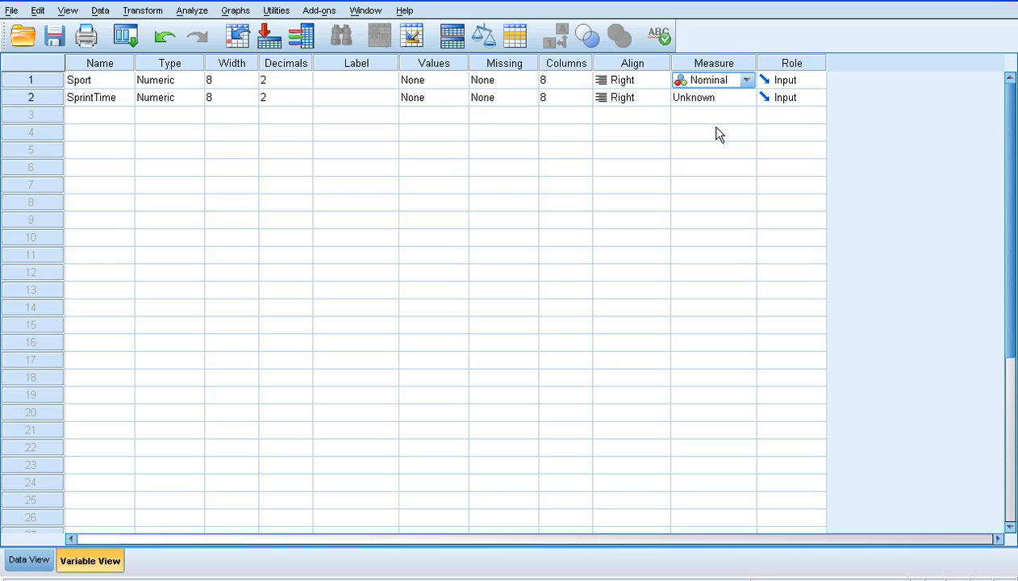
pyautogui.click(744, 96)
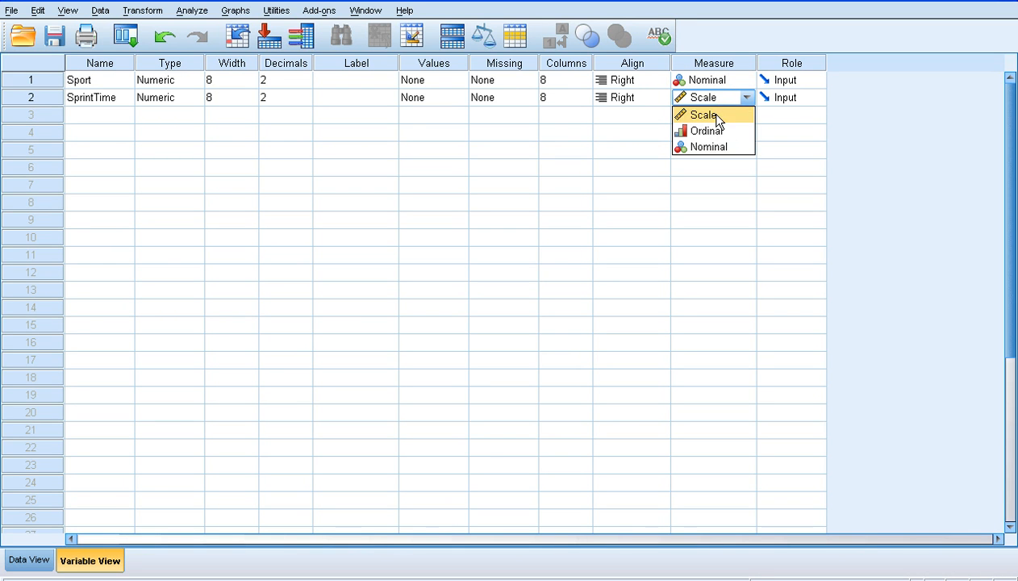
pyautogui.click(702, 113)
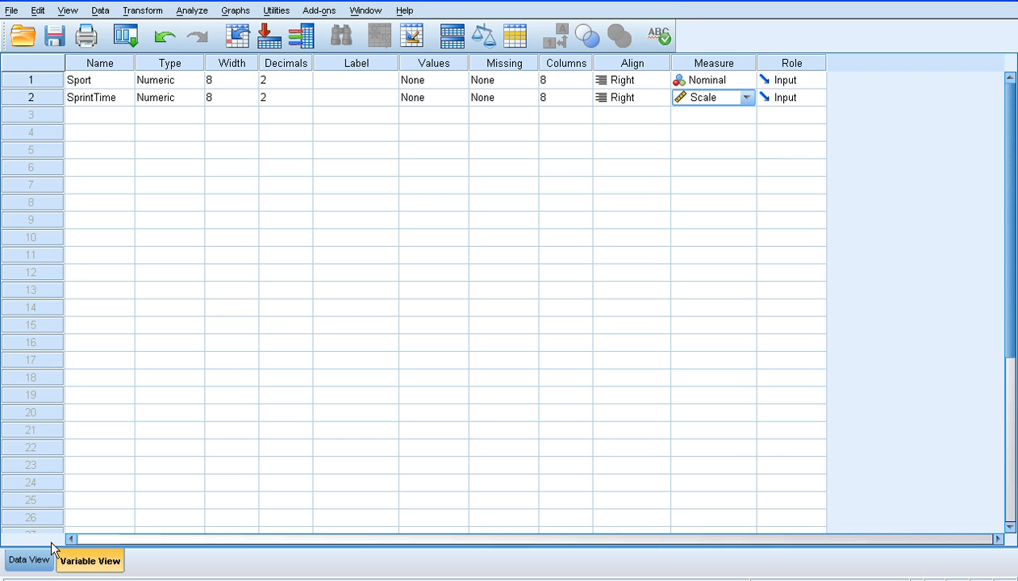
pyautogui.click(29, 560)
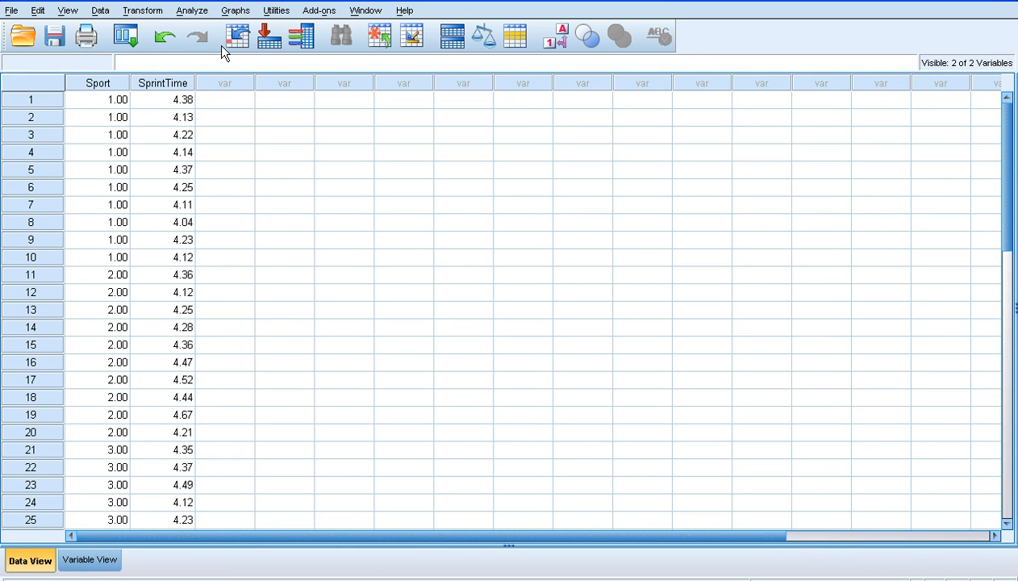
# Open the One-Way ANOVA dialog from Analyze > Compare Means
pyautogui.click(191, 10)
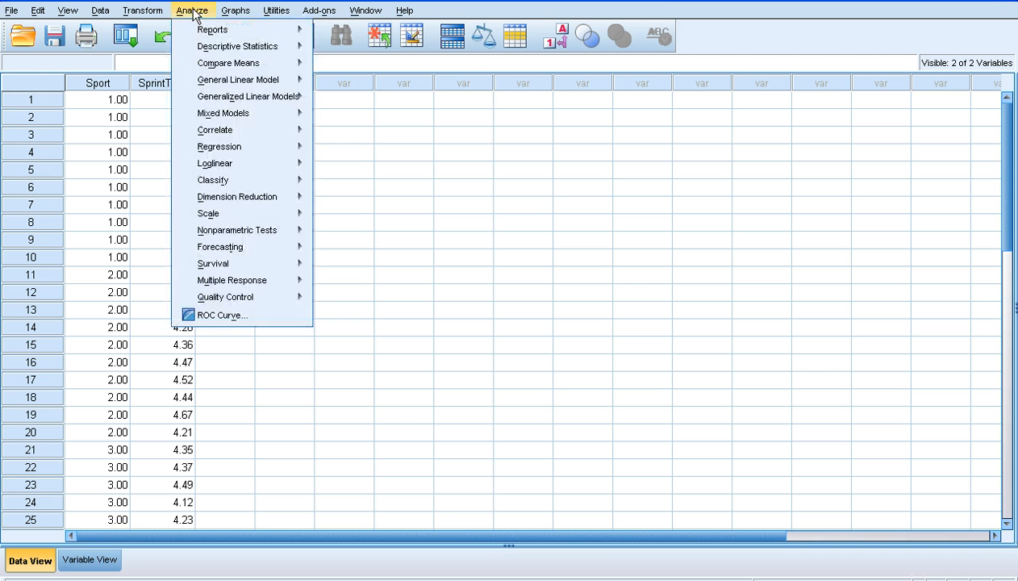
pyautogui.moveTo(228, 63)
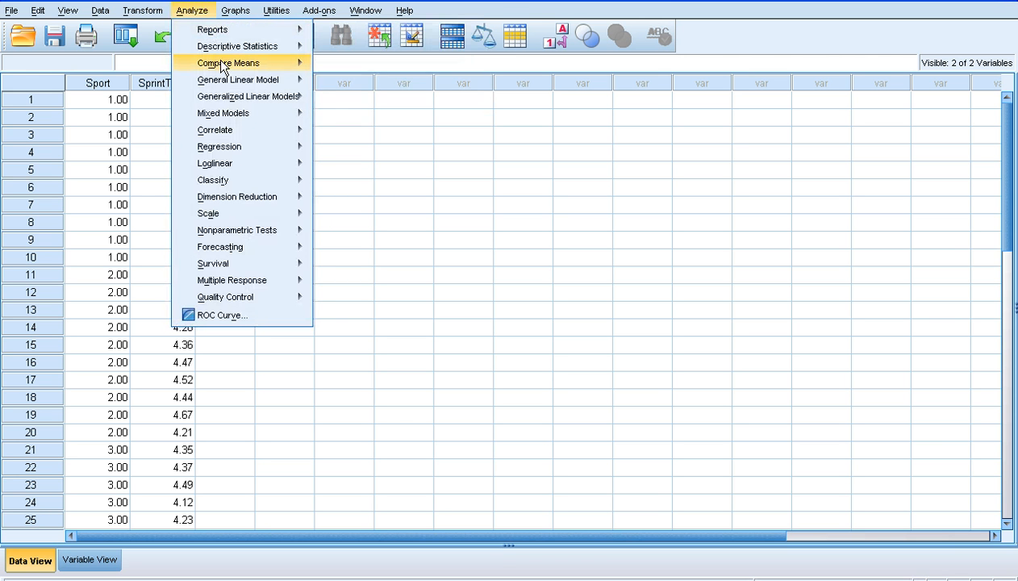
pyautogui.moveTo(228, 63)
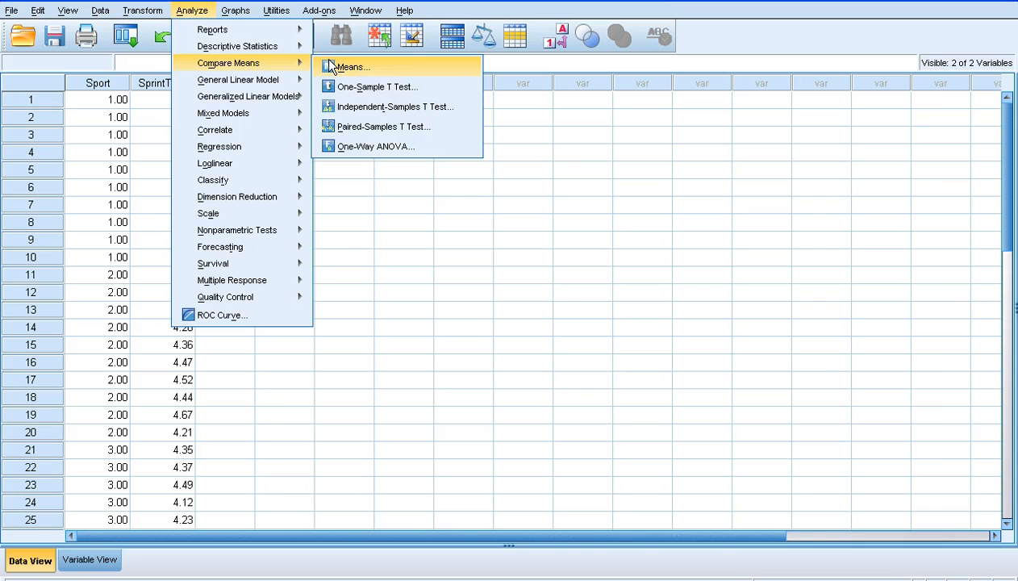
pyautogui.click(375, 145)
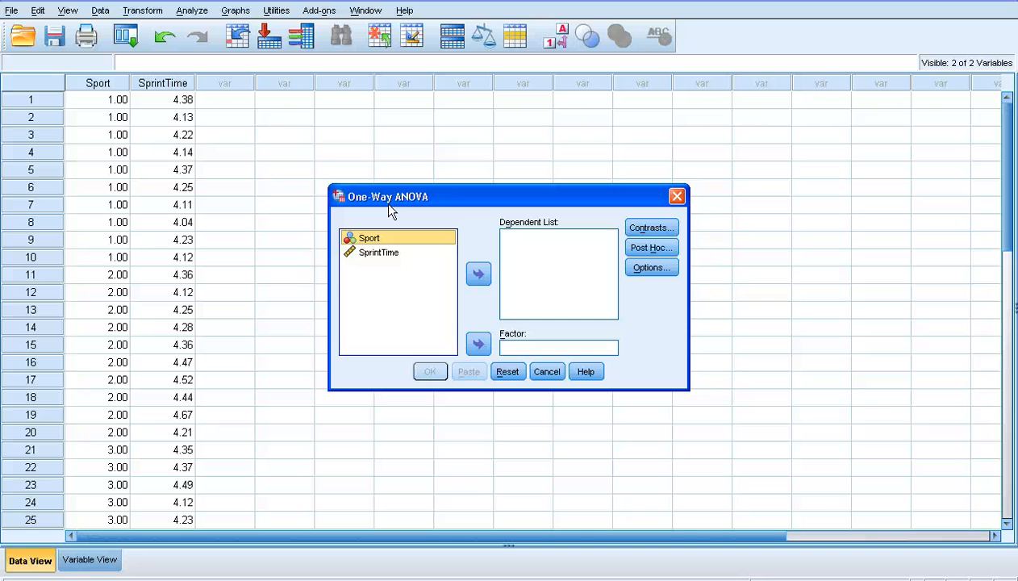
# Assign Sport as the factor and SprintTime as the dependent variable
pyautogui.click(477, 344)
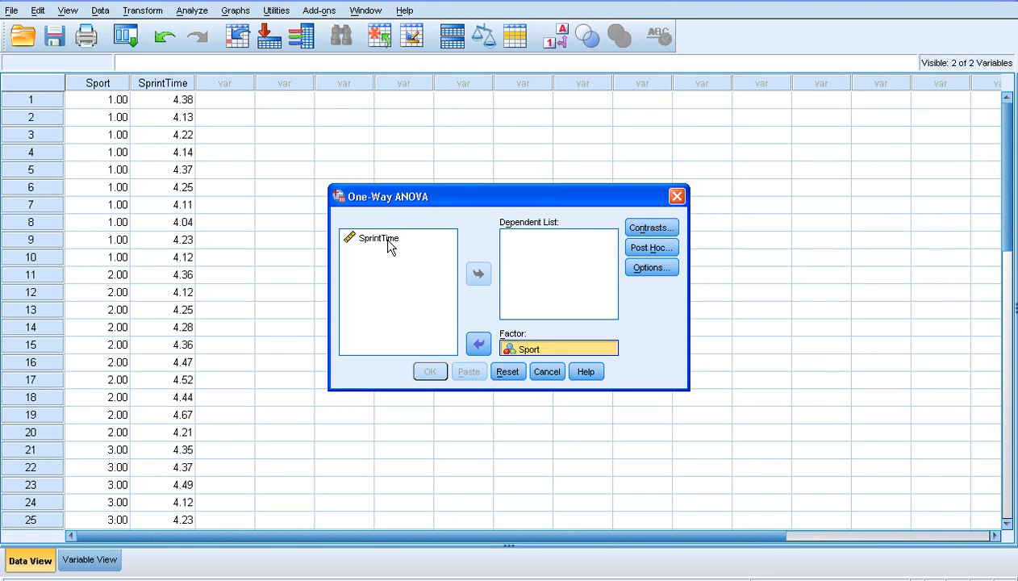
pyautogui.click(377, 238)
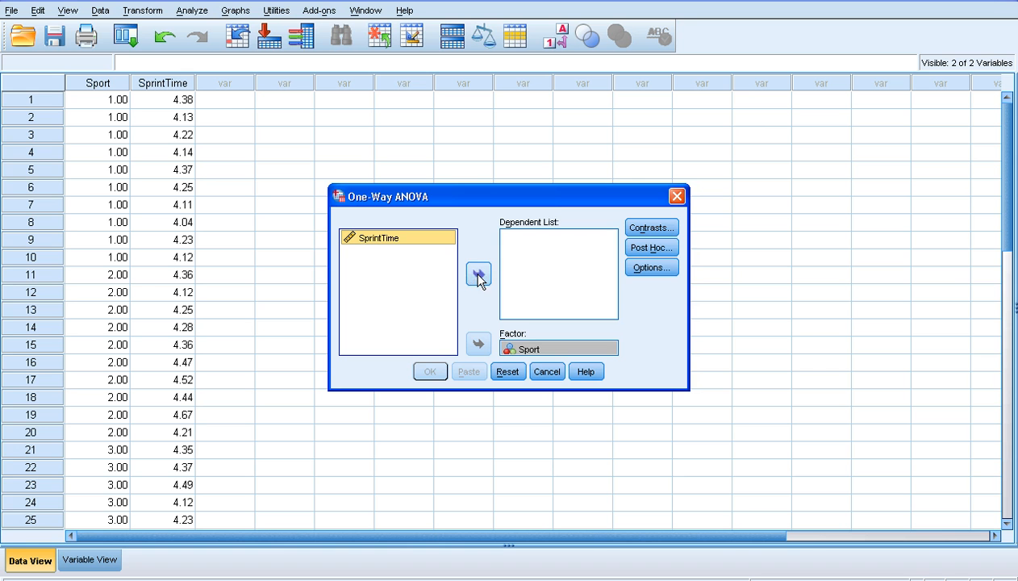
pyautogui.click(478, 273)
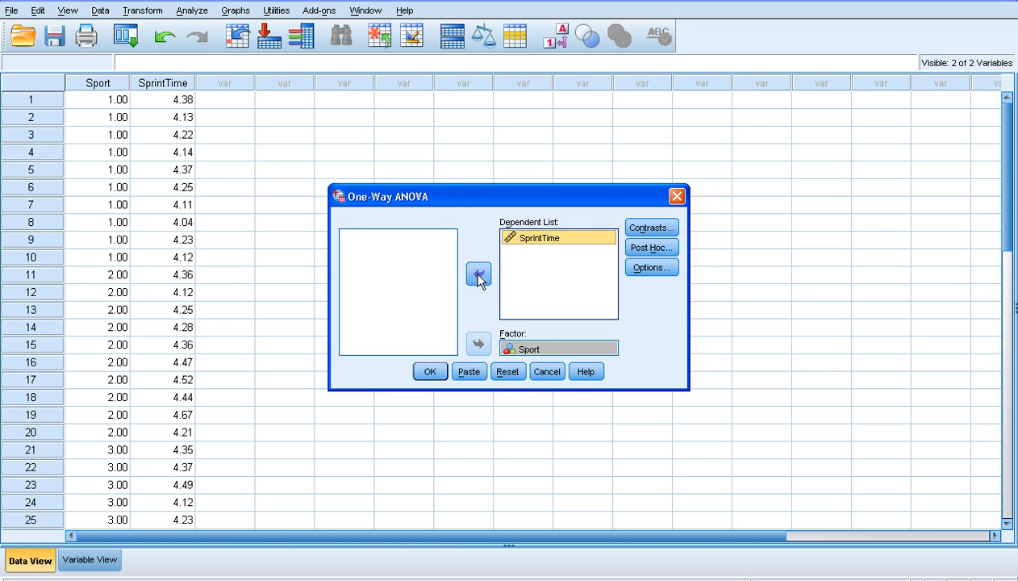
# Request Descriptive statistics in the One-Way ANOVA Options
pyautogui.click(651, 267)
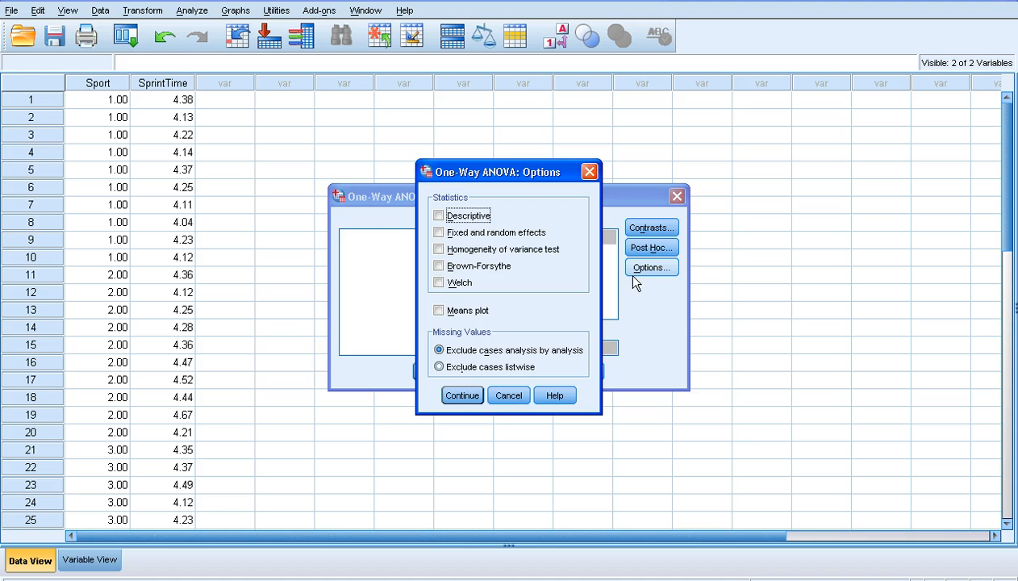
pyautogui.click(439, 216)
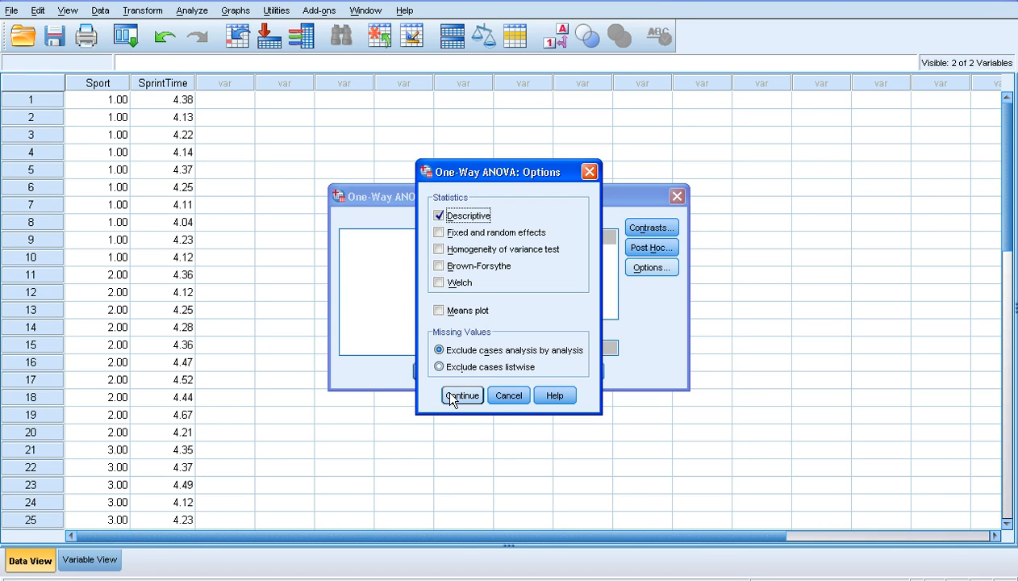
pyautogui.click(461, 395)
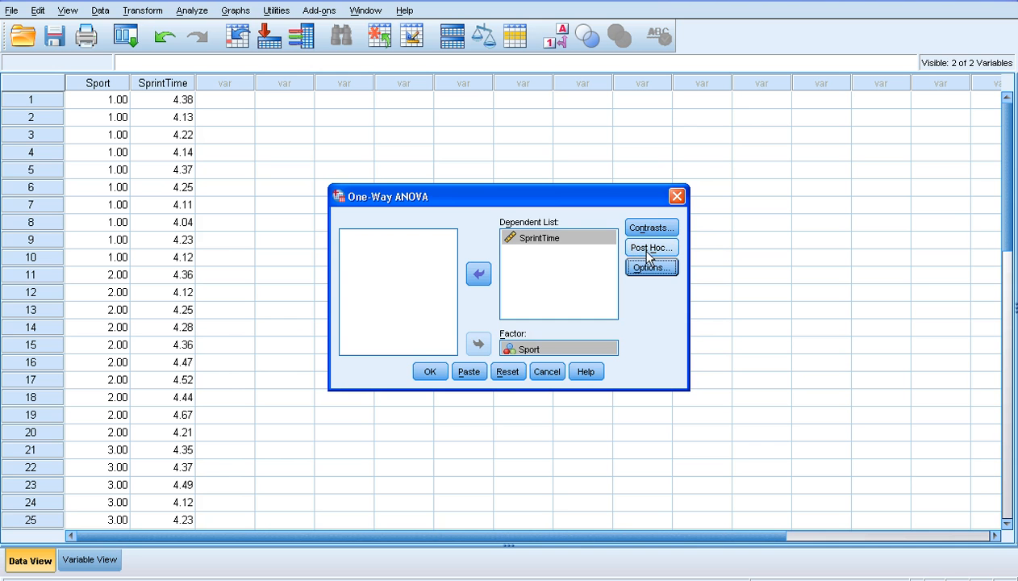
pyautogui.click(650, 246)
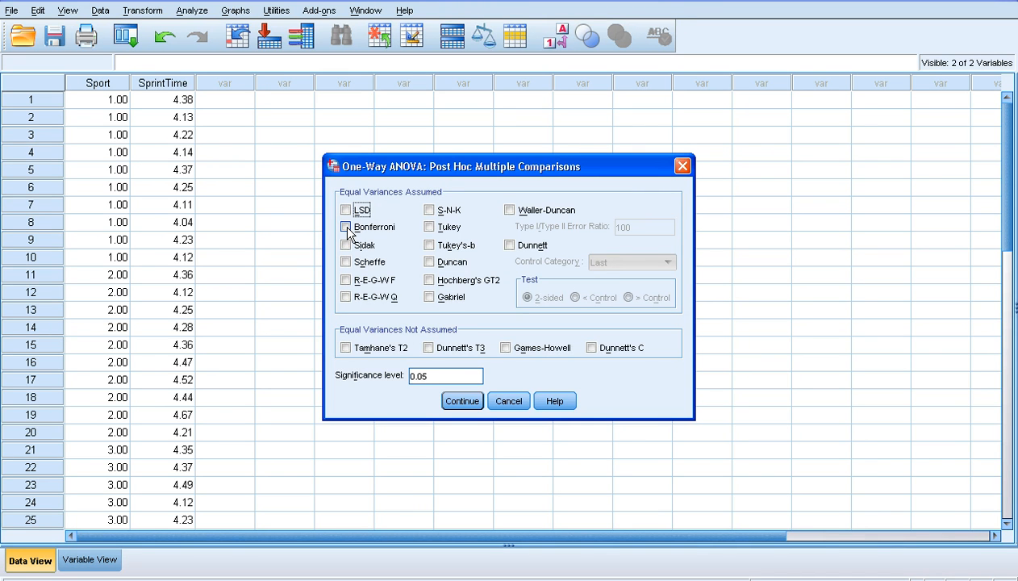
# Select Bonferroni post hoc tests and run the ANOVA, giving F = 3.185, p = .057
pyautogui.click(346, 226)
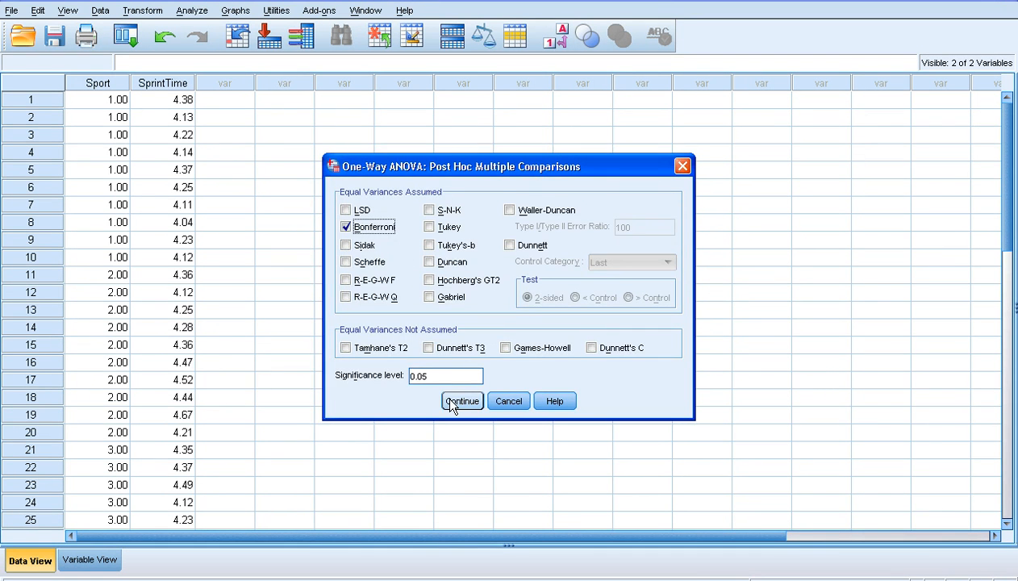
pyautogui.click(462, 400)
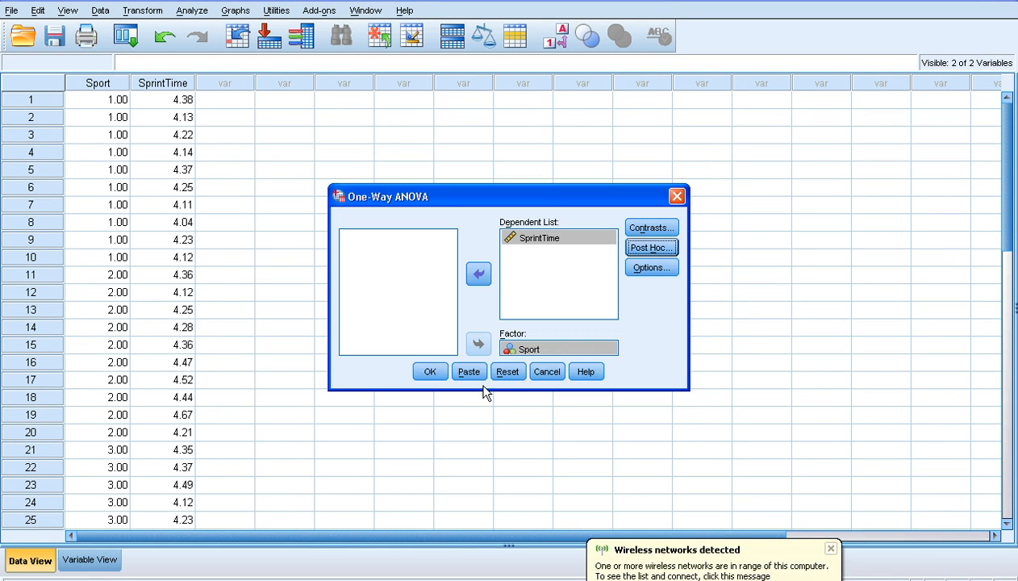
pyautogui.click(429, 371)
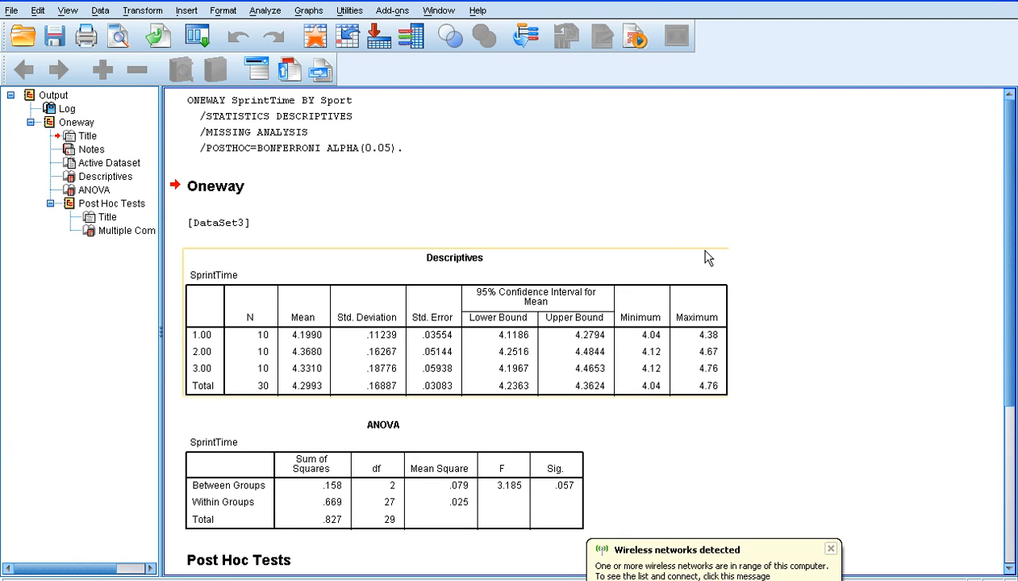
pyautogui.moveTo(321, 315)
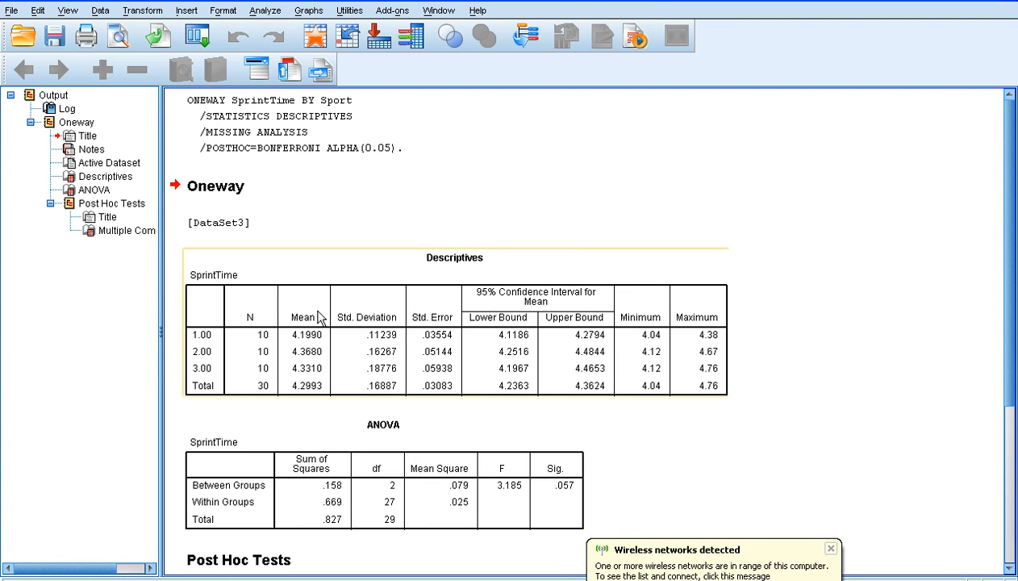
pyautogui.moveTo(272, 351)
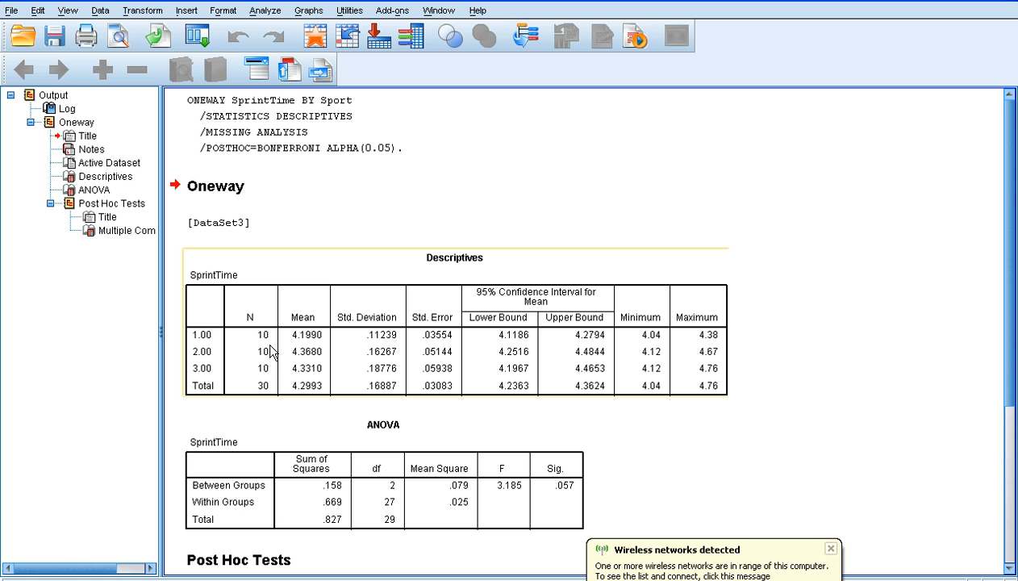
pyautogui.moveTo(536, 350)
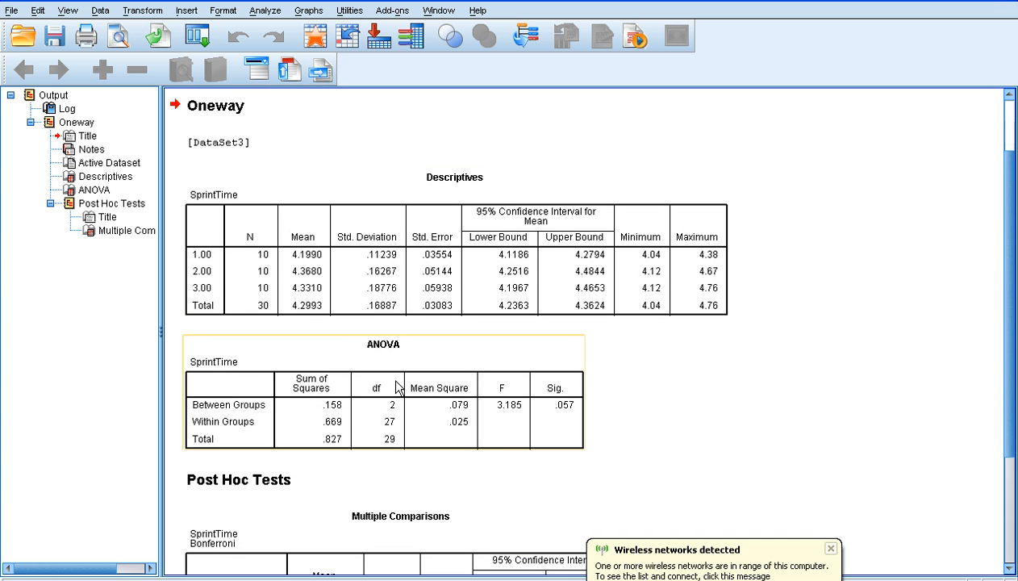
pyautogui.moveTo(336, 406)
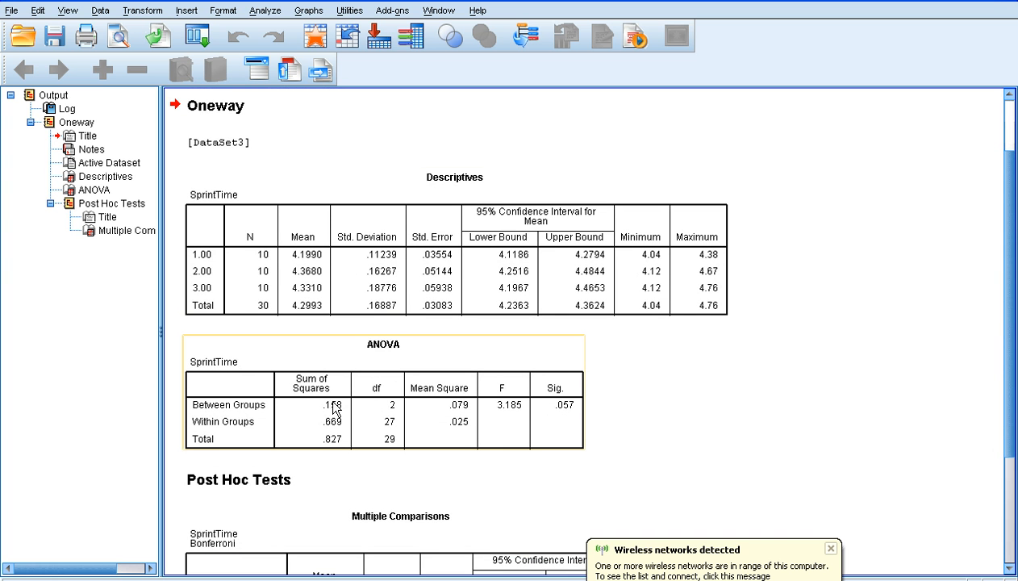
pyautogui.moveTo(326, 416)
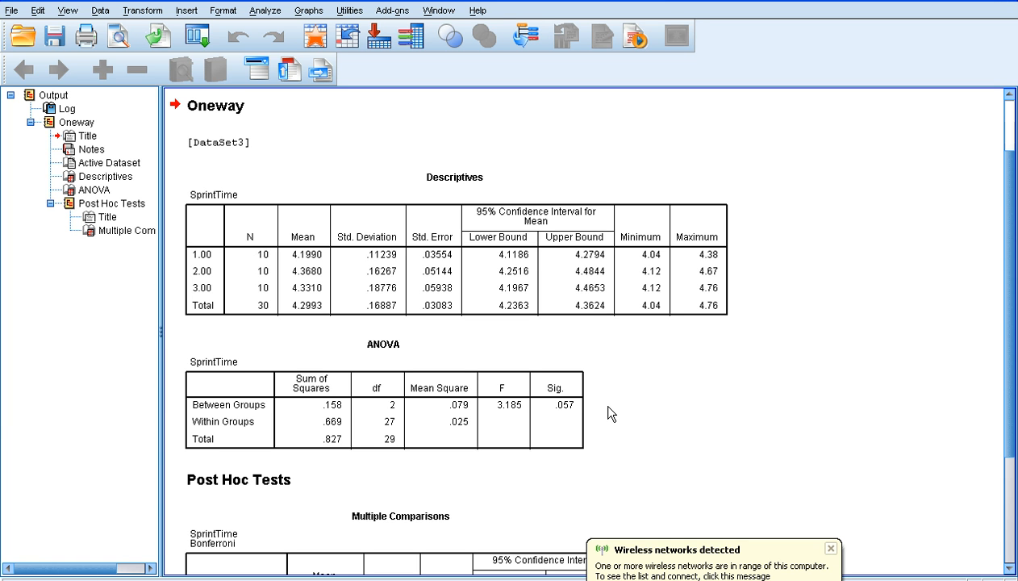
# Deselect the ANOVA table and scroll down toward the Bonferroni Multiple Comparisons table
pyautogui.click(830, 548)
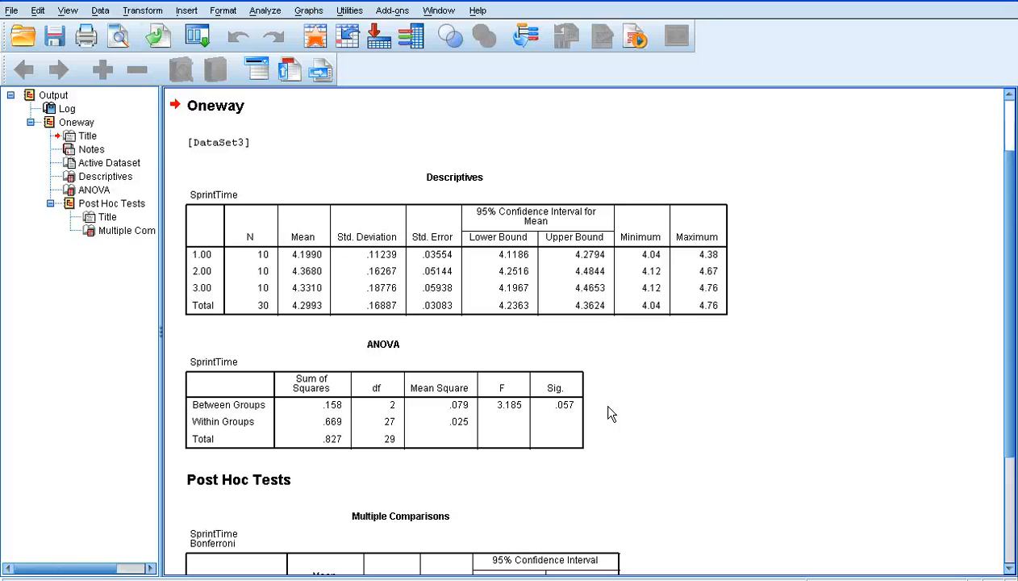
pyautogui.moveTo(862, 303)
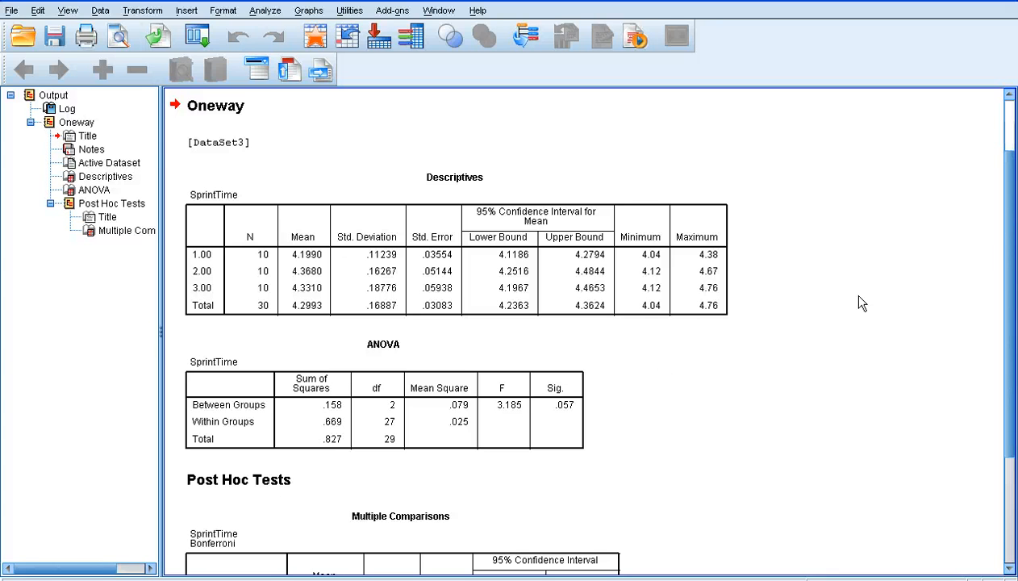
pyautogui.scroll(-3)
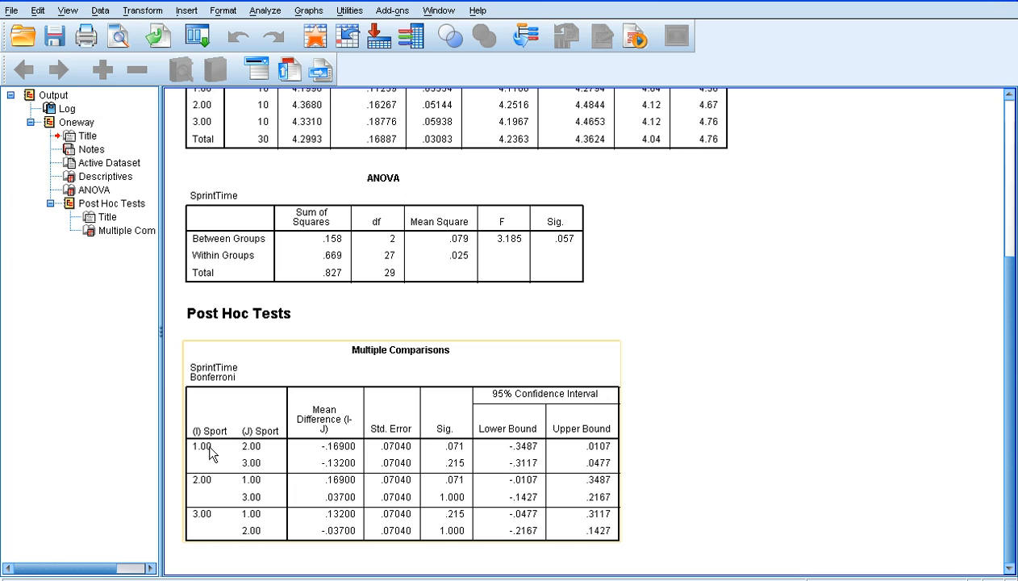
pyautogui.moveTo(202, 455)
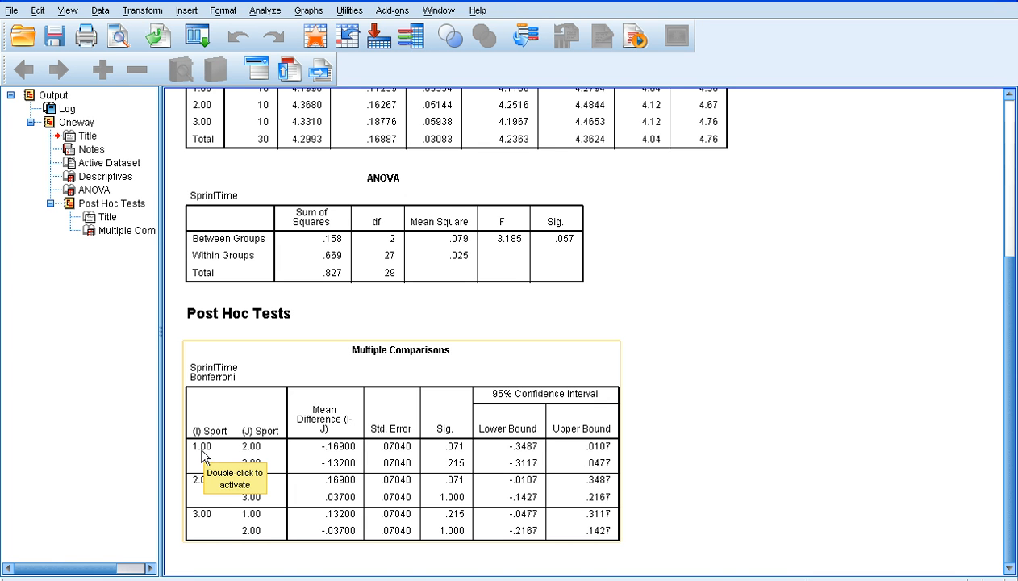
pyautogui.moveTo(453, 458)
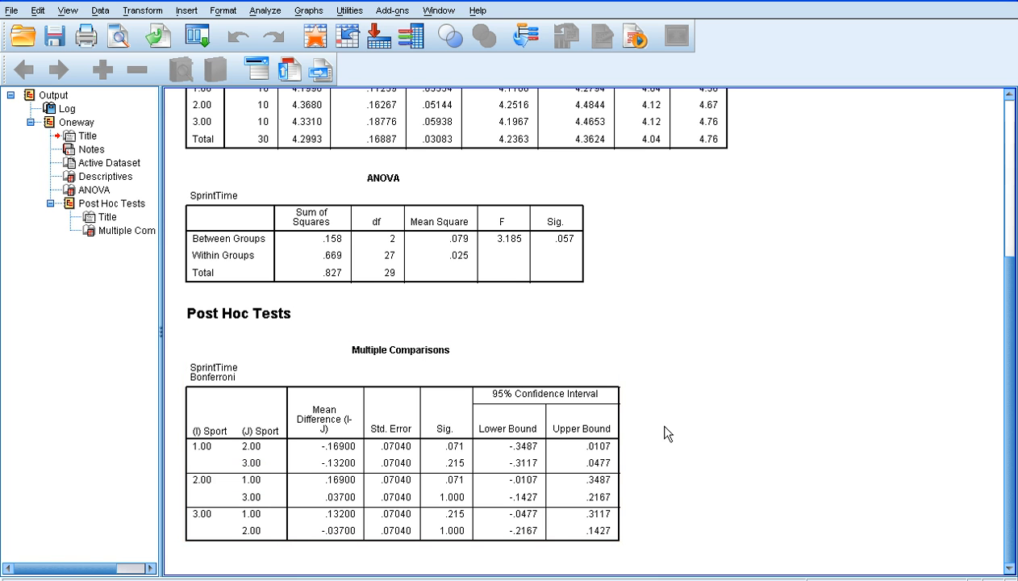
# Select the Multiple Comparisons table to review Bonferroni results (1 vs 3 p = .215)
pyautogui.click(250, 479)
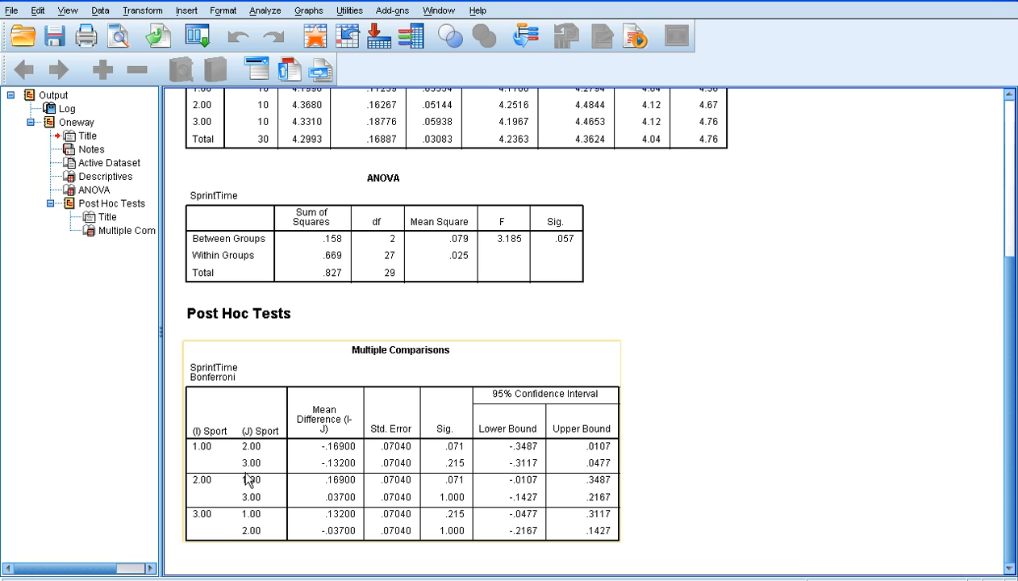
pyautogui.moveTo(387, 519)
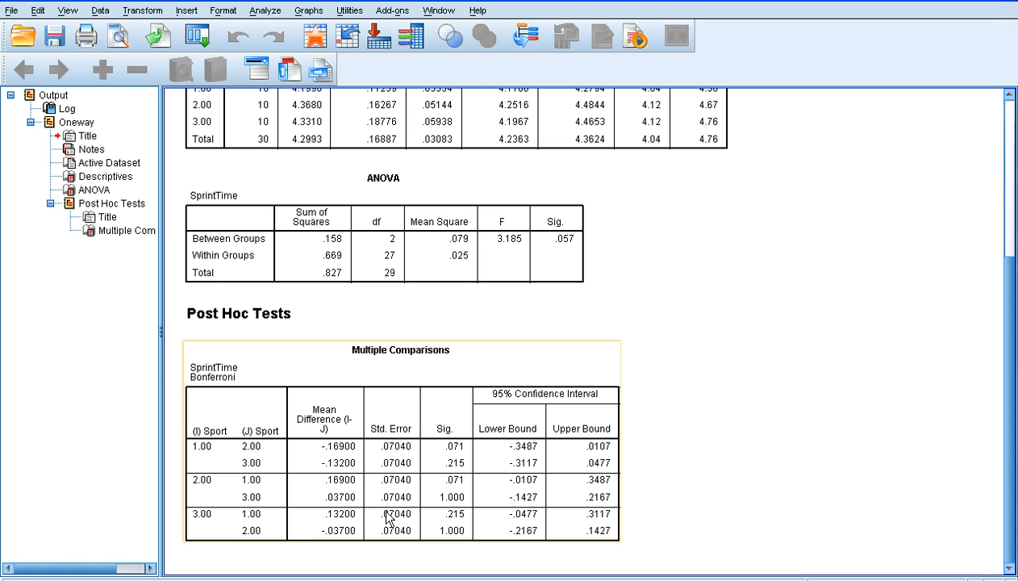
pyautogui.moveTo(440, 504)
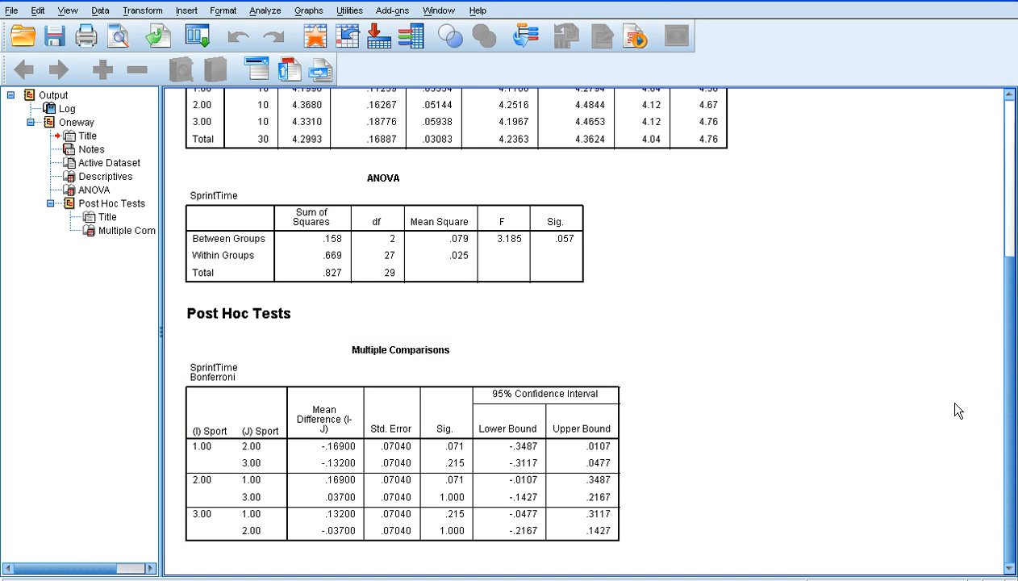
pyautogui.click(387, 524)
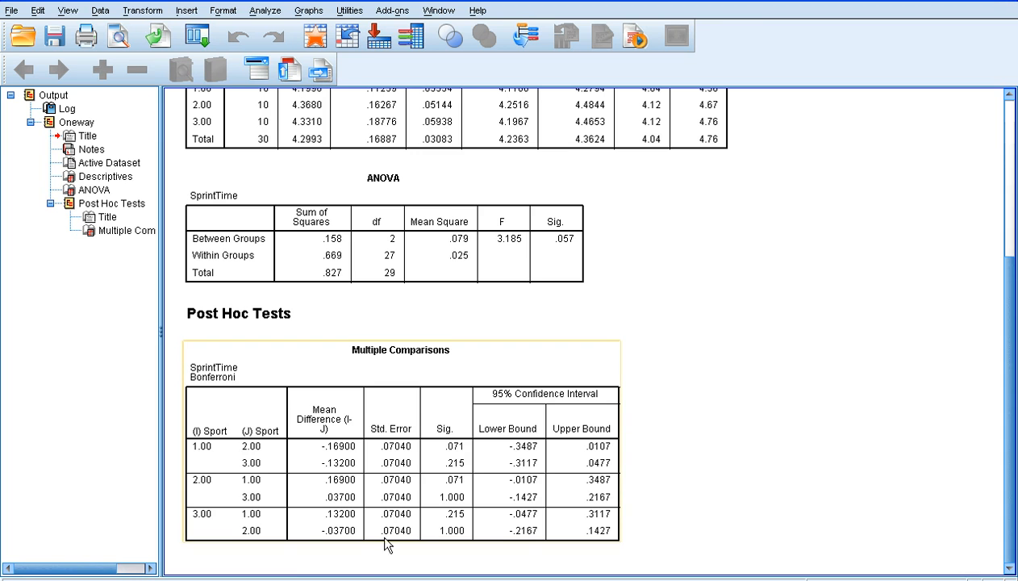